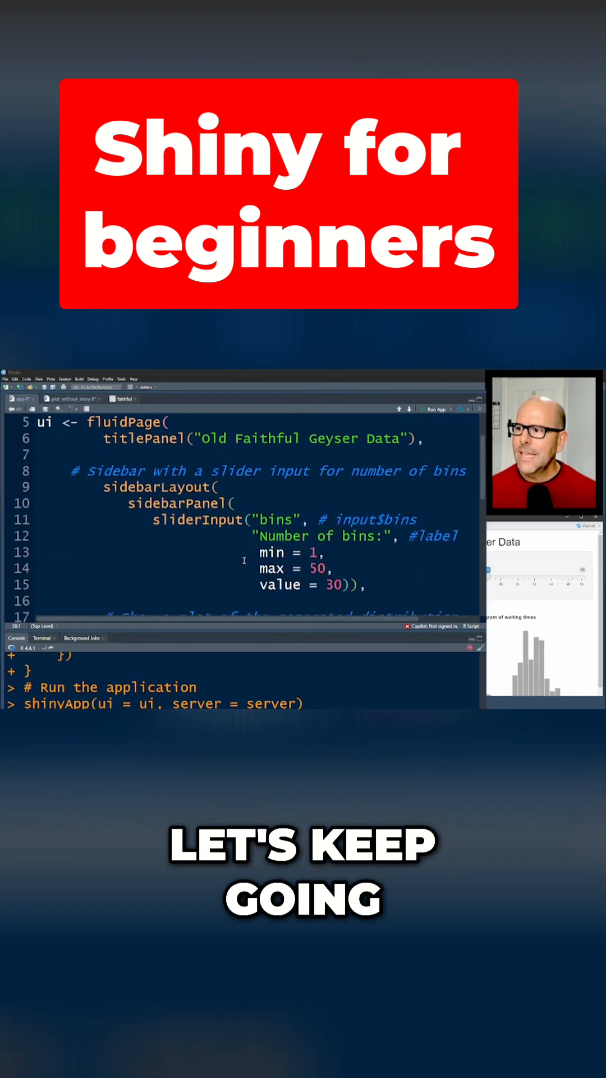
pyautogui.scroll(-3)
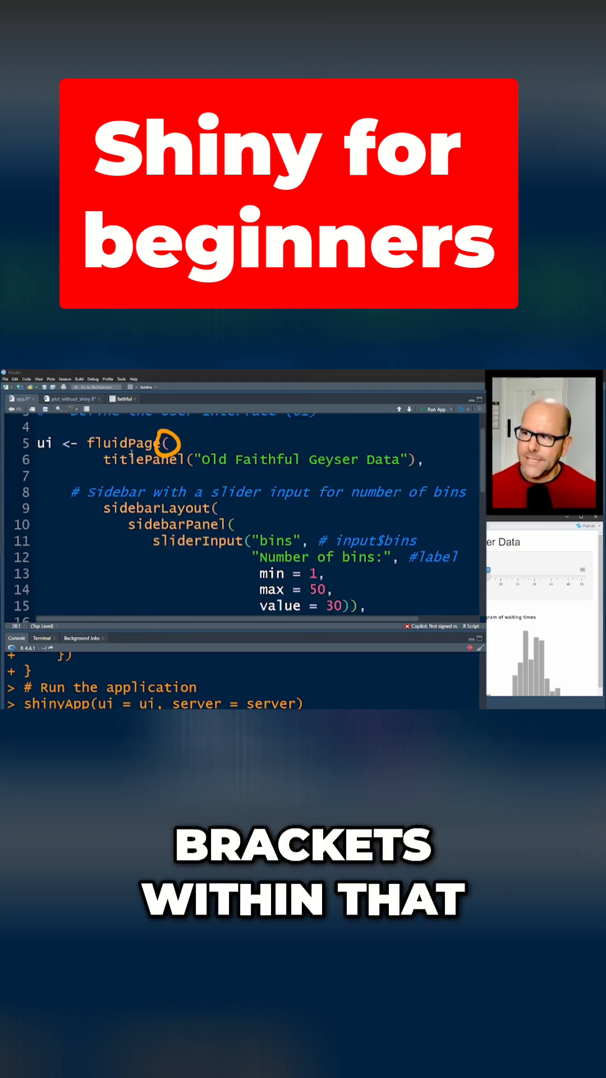
pyautogui.doubleClick(144, 458)
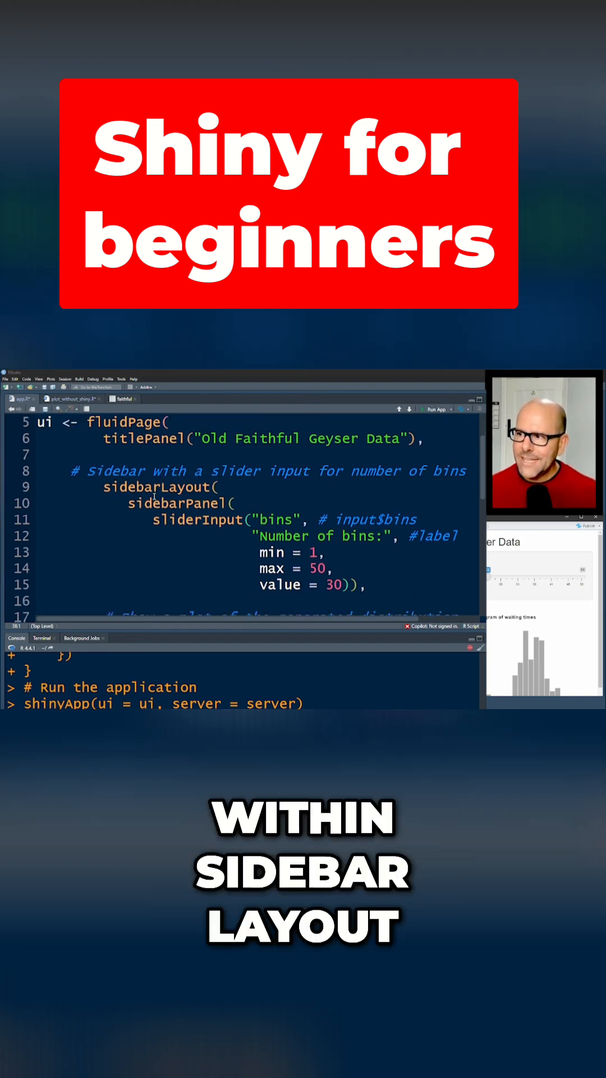
pyautogui.scroll(-3)
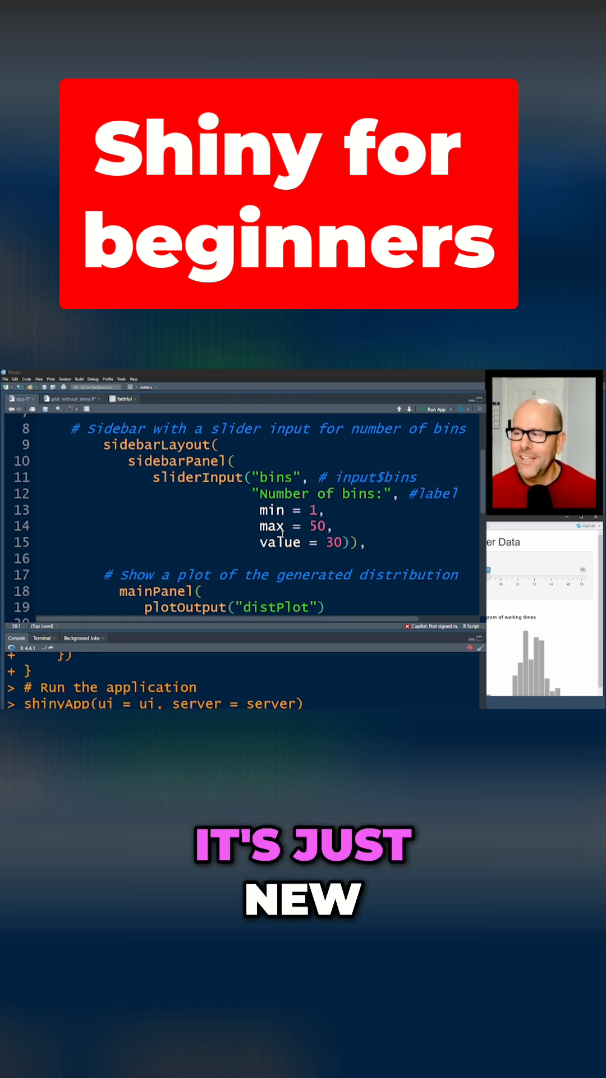
pyautogui.scroll(-3)
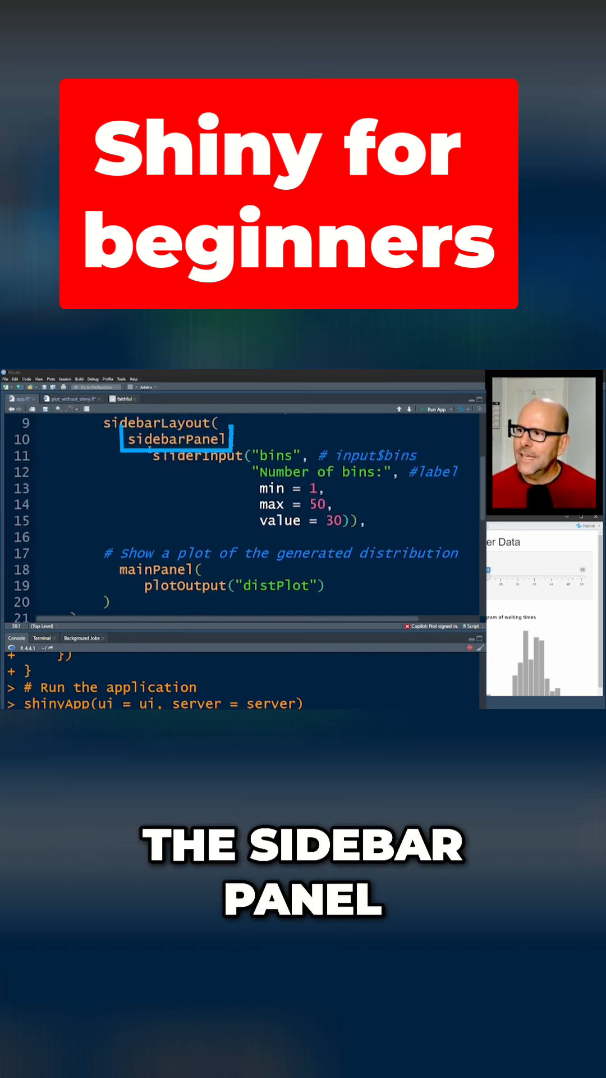
pyautogui.scroll(-3)
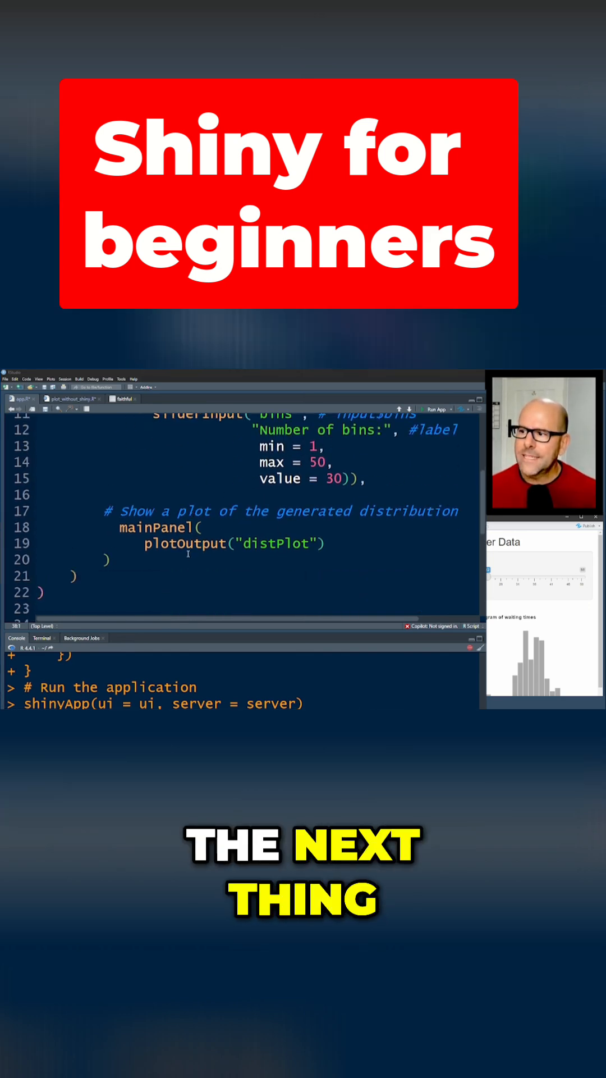